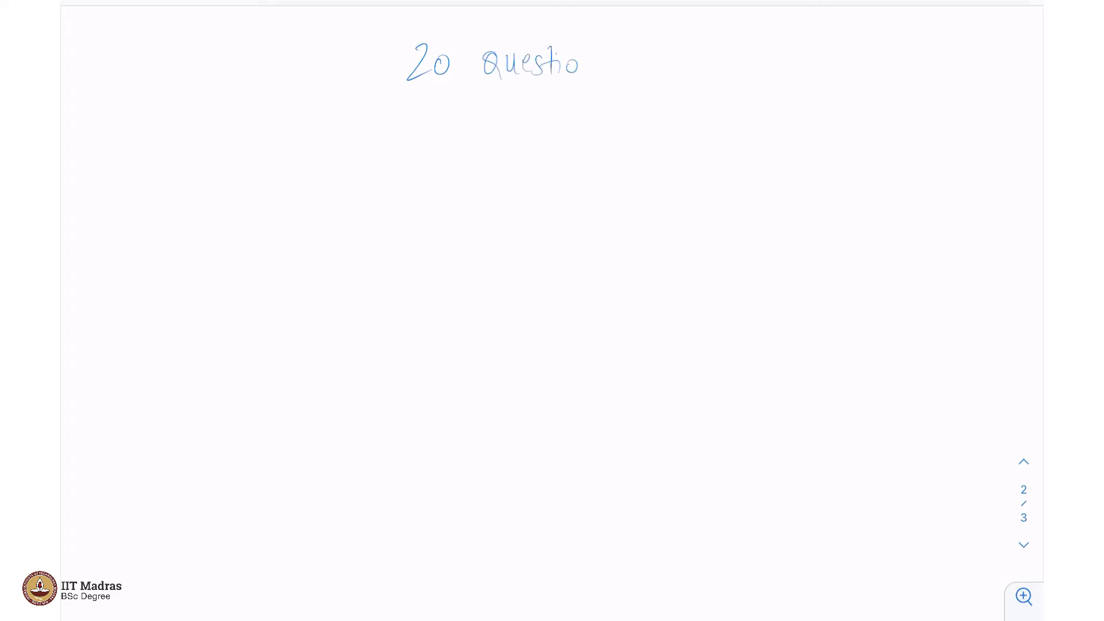
# Step: Handwrite the heading '20 questions' at the top of the blank page
pyautogui.write('ns game.')
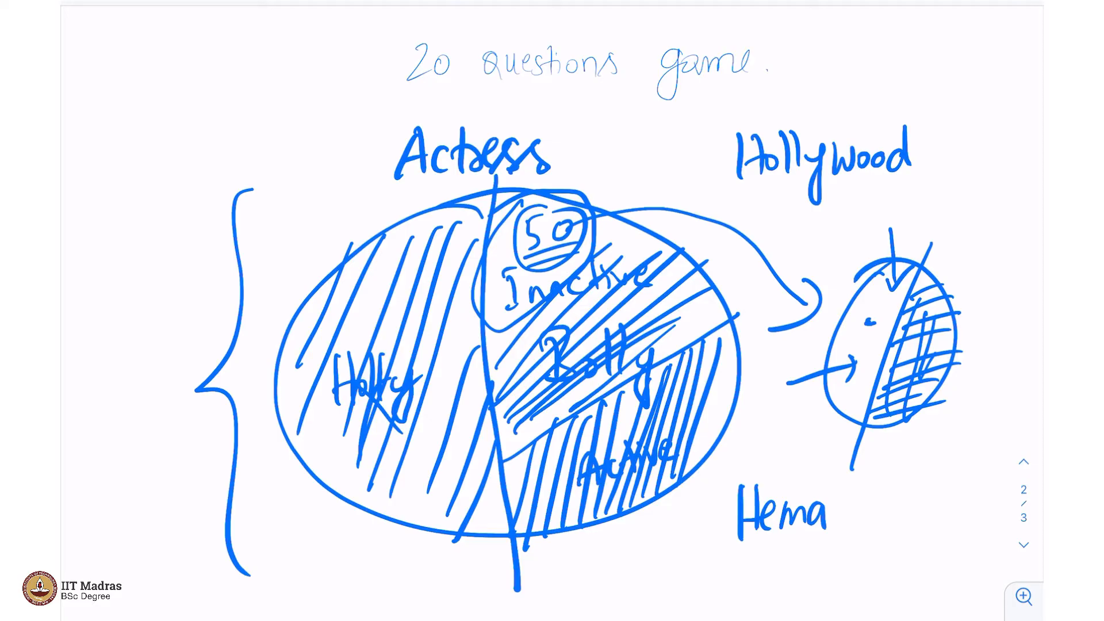
# Step: Draw the hatched Actress ellipse split into Holly, Bolly, active and inactive, boxed, with Hollywood and Hema malini labels
pyautogui.write('m')
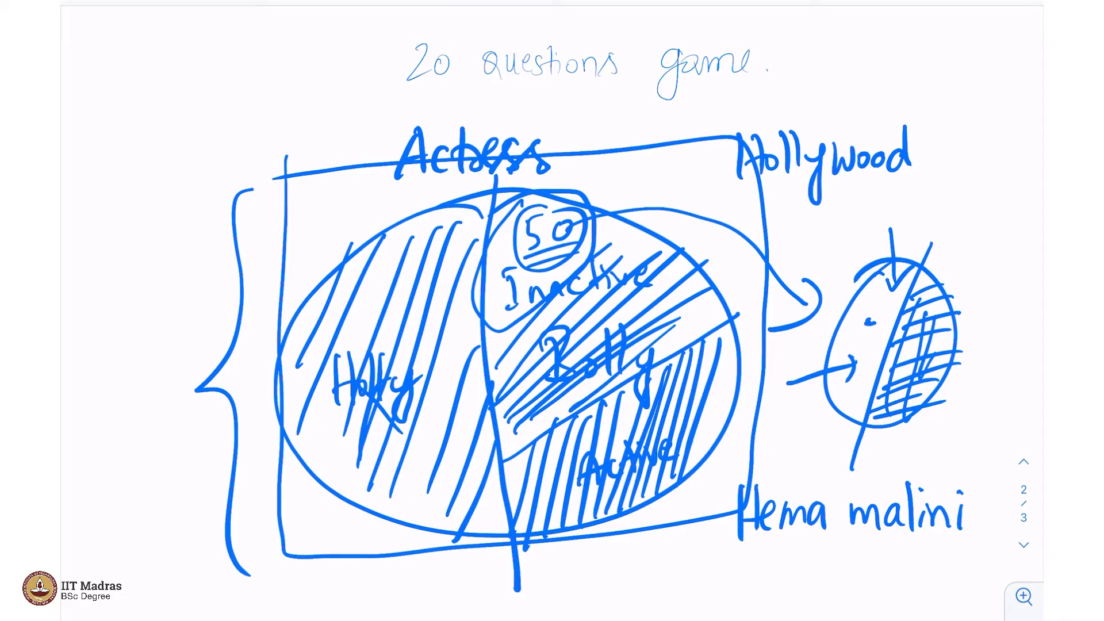
pyautogui.scroll(-3)
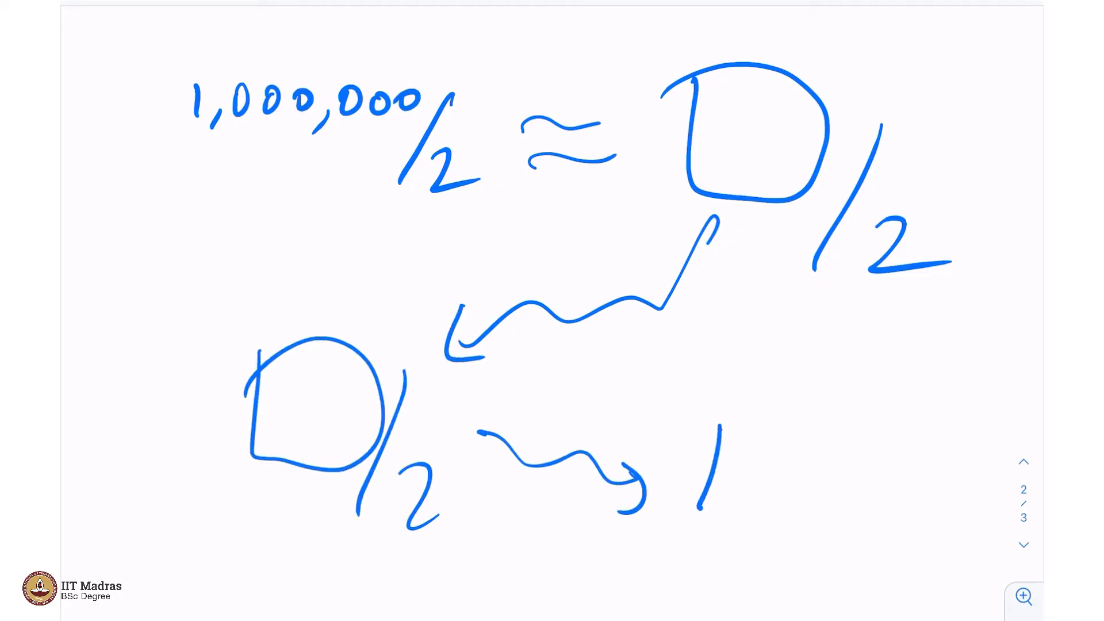
# Step: Below the diagram, write 1,000,000/2 ≈ □/2 with arrows to further halves
pyautogui.scroll(-3)
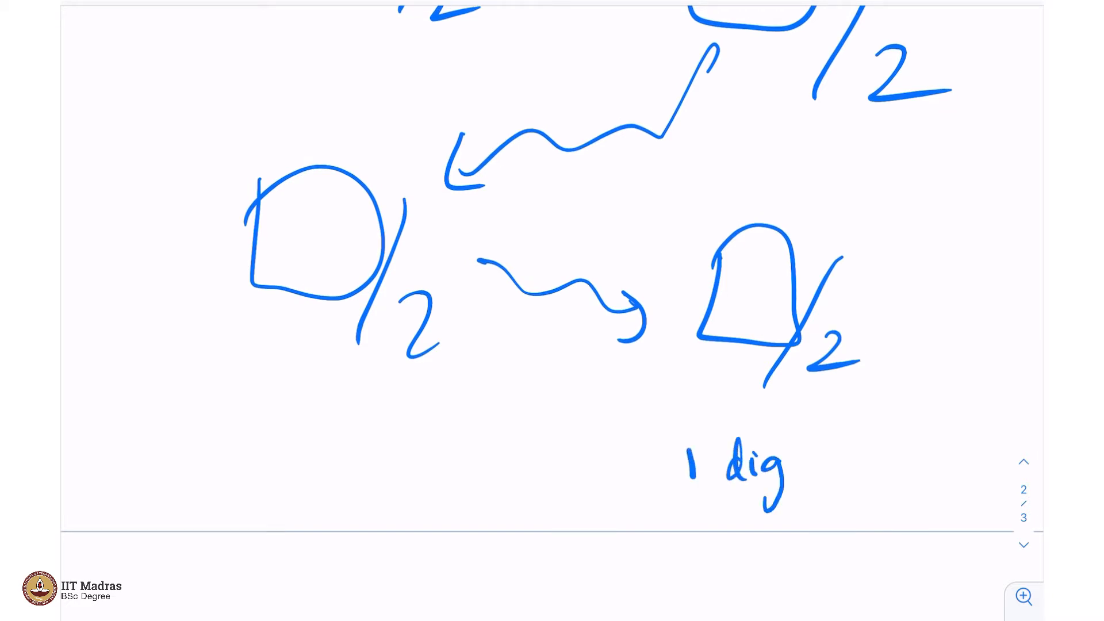
pyautogui.scroll(-3)
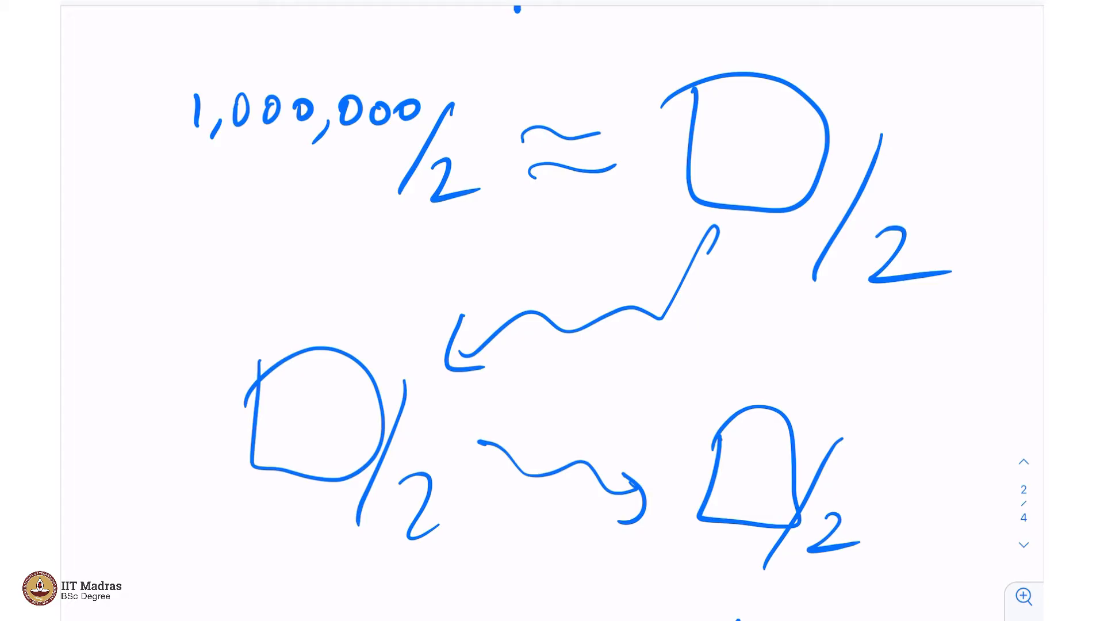
pyautogui.scroll(-3)
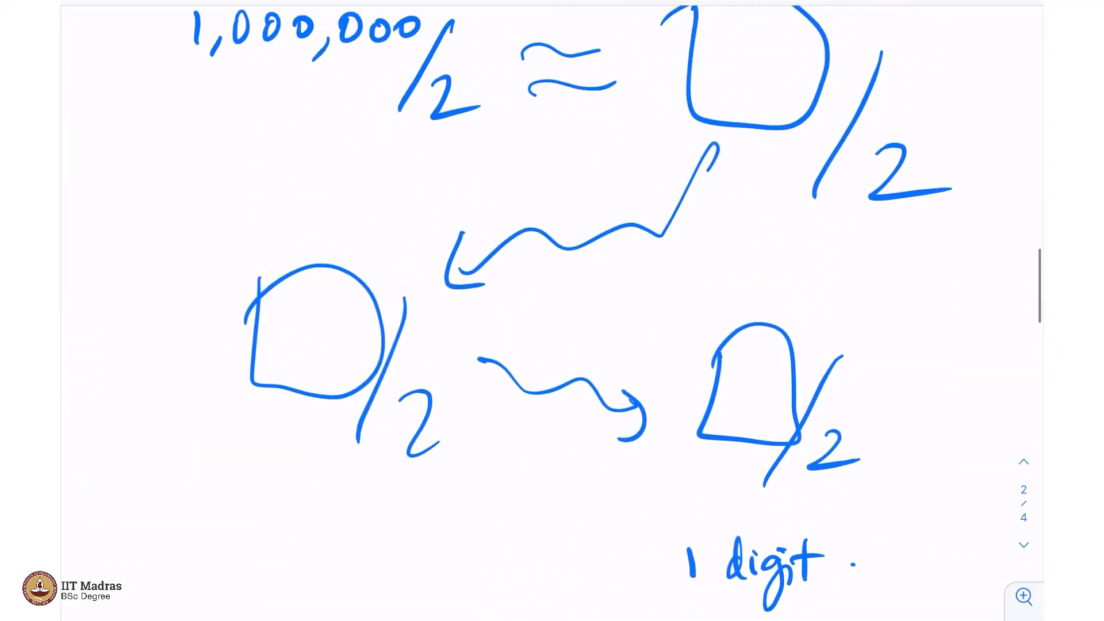
# Step: Label the last half '1 digit' and move on to page 3
pyautogui.scroll(3)
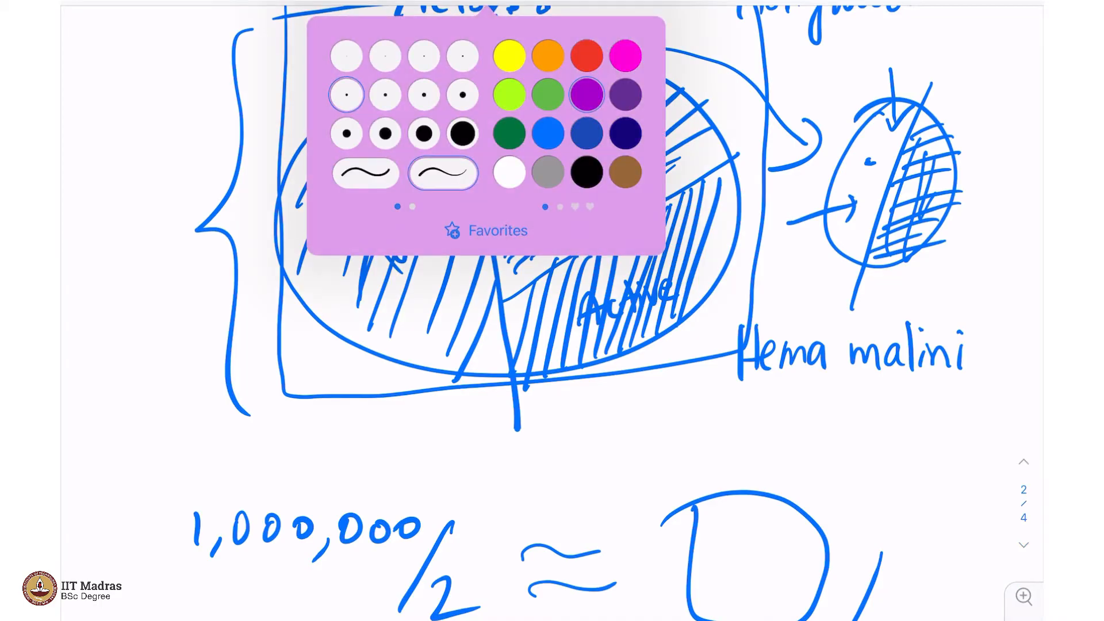
pyautogui.click(1023, 545)
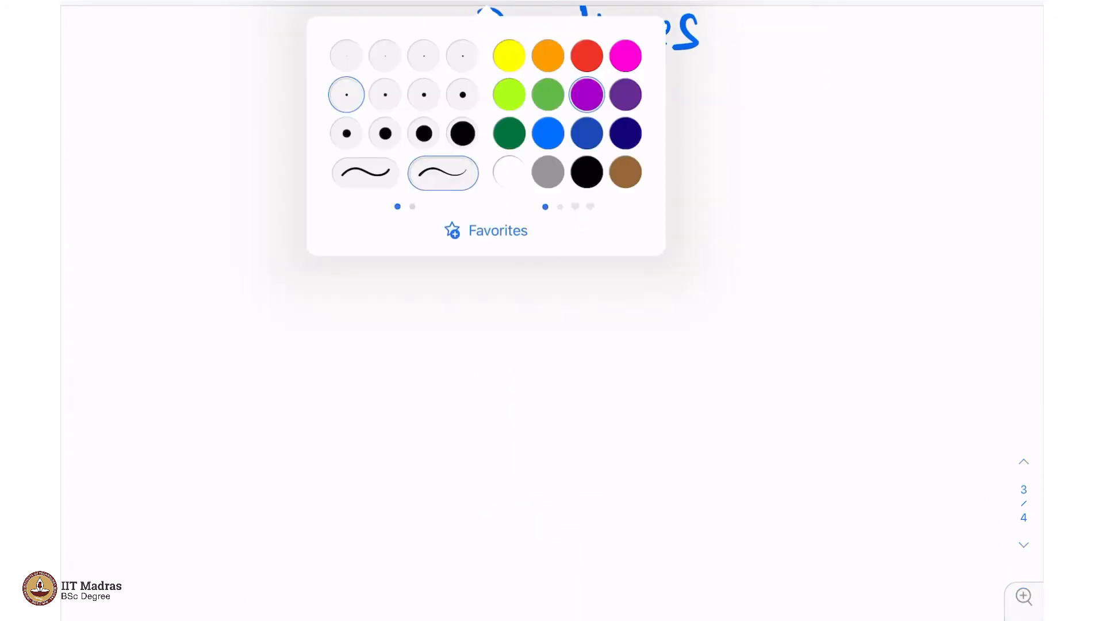
# Step: Sketch a brown book with pages and a blue 'Dictionary' label on its cover
pyautogui.click(624, 171)
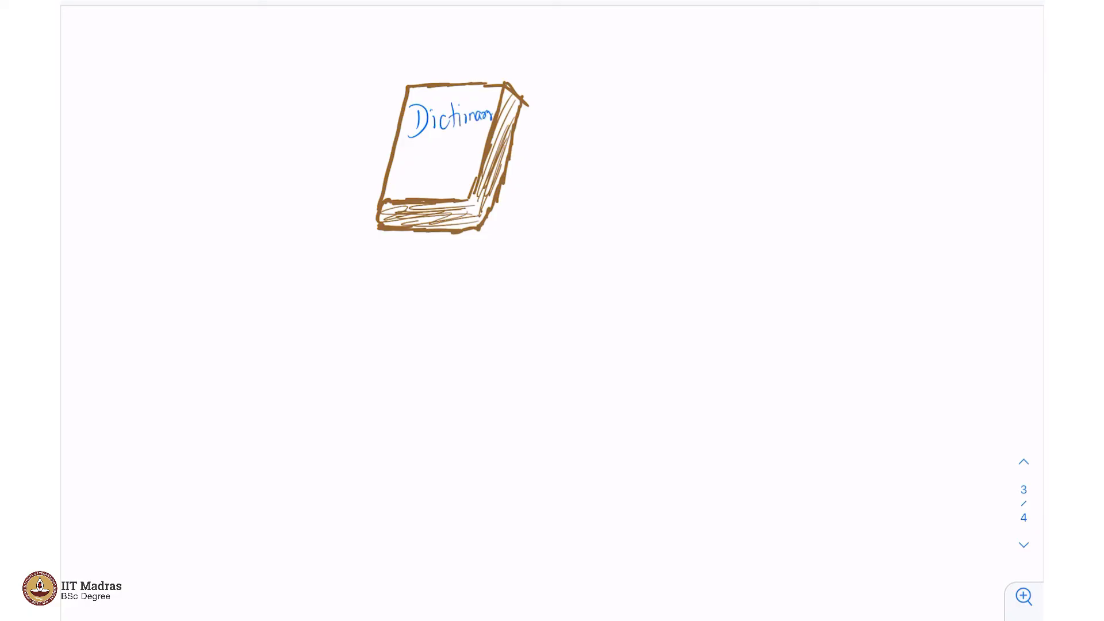
pyautogui.moveTo(405, 167); pyautogui.dragTo(461, 167)
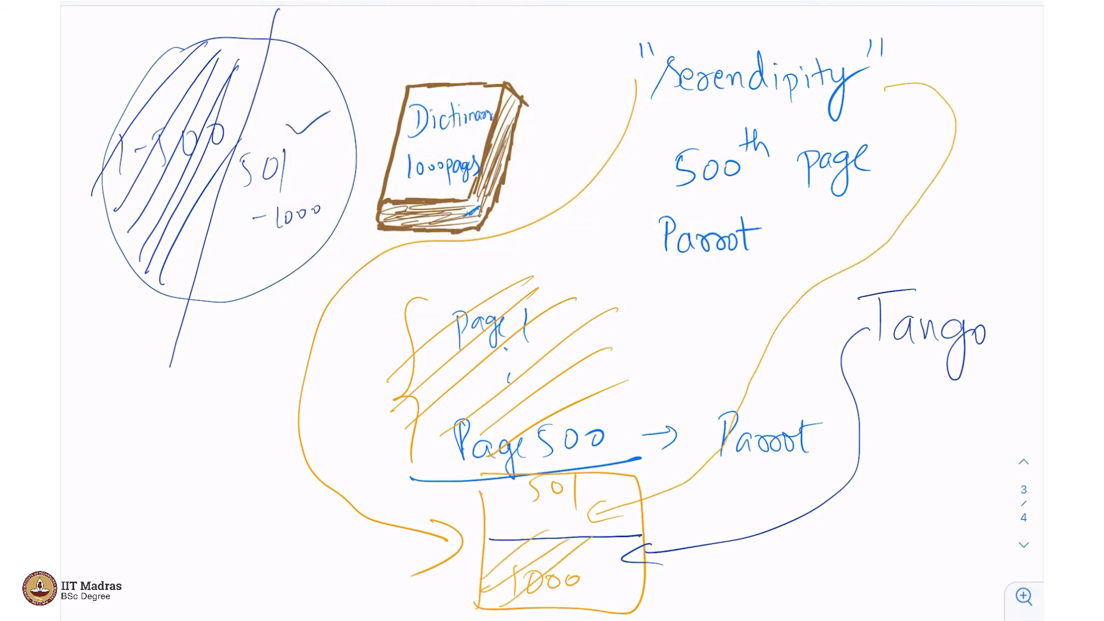
# Step: Scroll through pages 2 and 3 and circle the word Tango in orange
pyautogui.click(1023, 461)
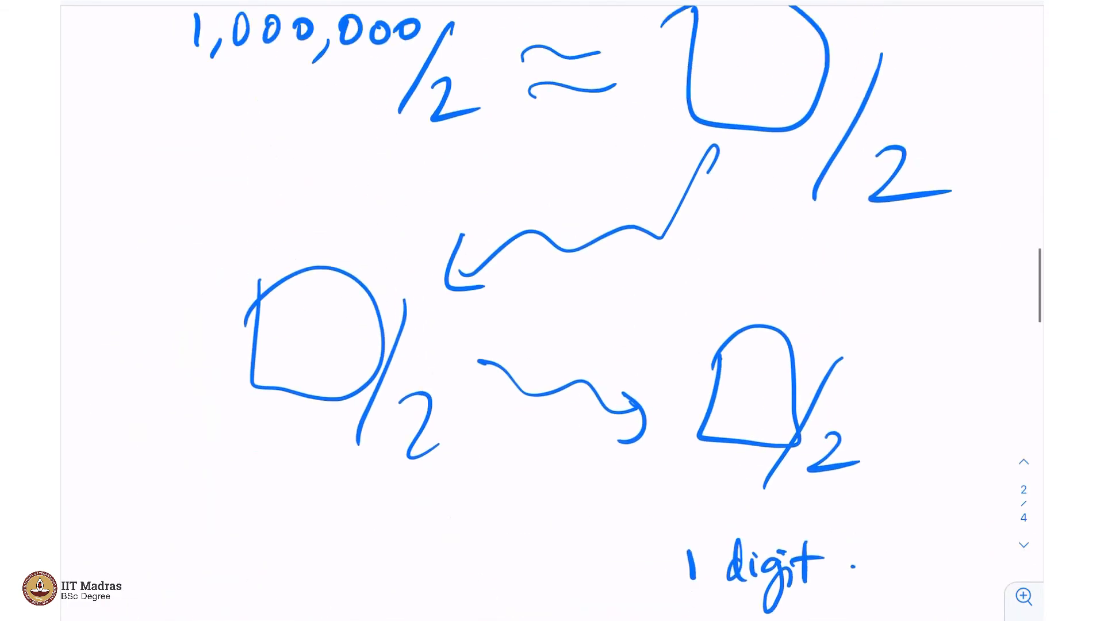
pyautogui.scroll(3)
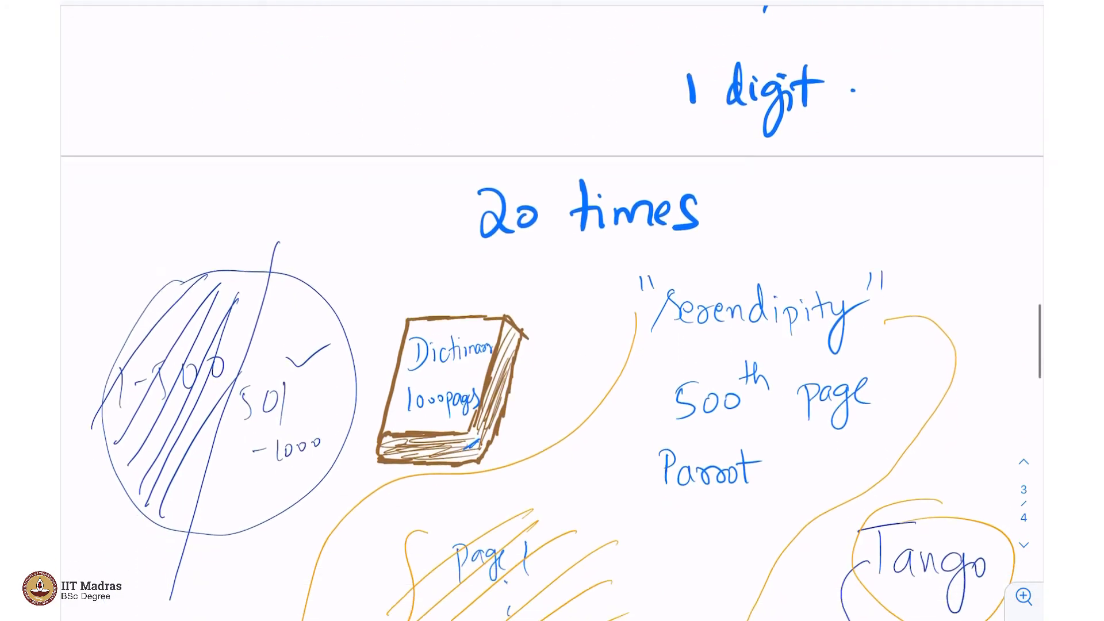
pyautogui.scroll(-3)
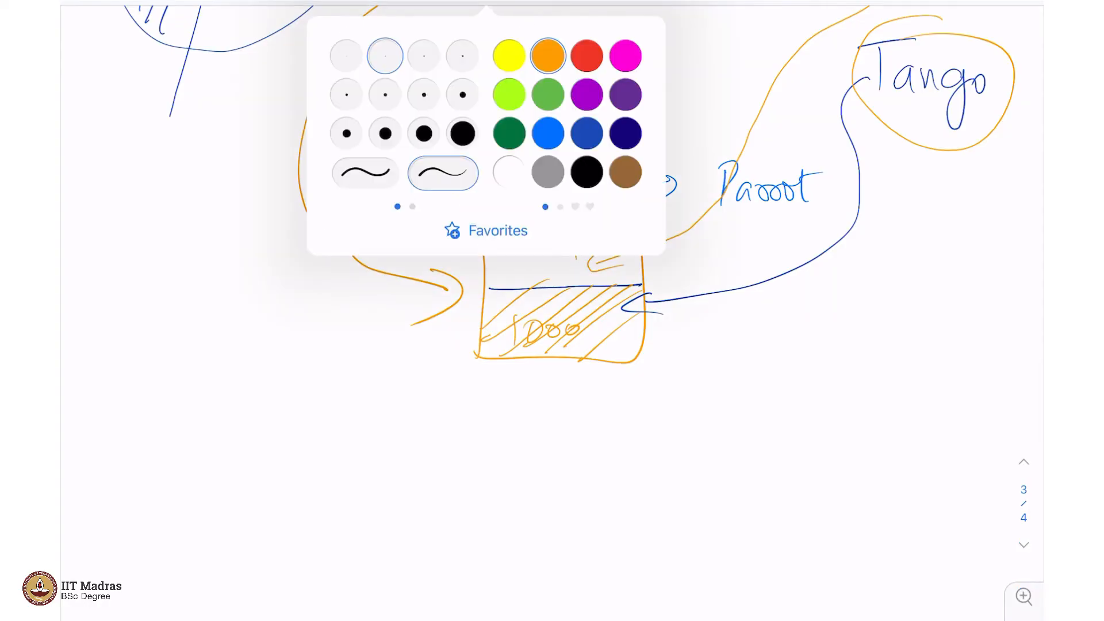
# Step: Write the blue chain 1000 → 500 → 250 → 125 → 64 → 32 → 16 → 8 → 4 → 2 → 1 below the sketch
pyautogui.click(549, 132)
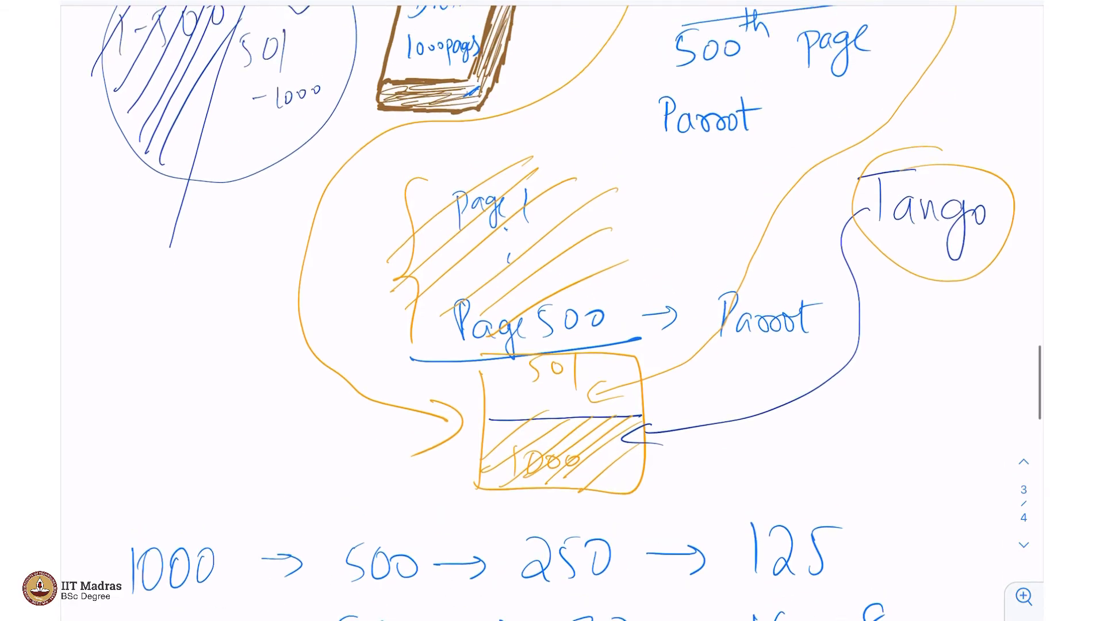
pyautogui.scroll(-3)
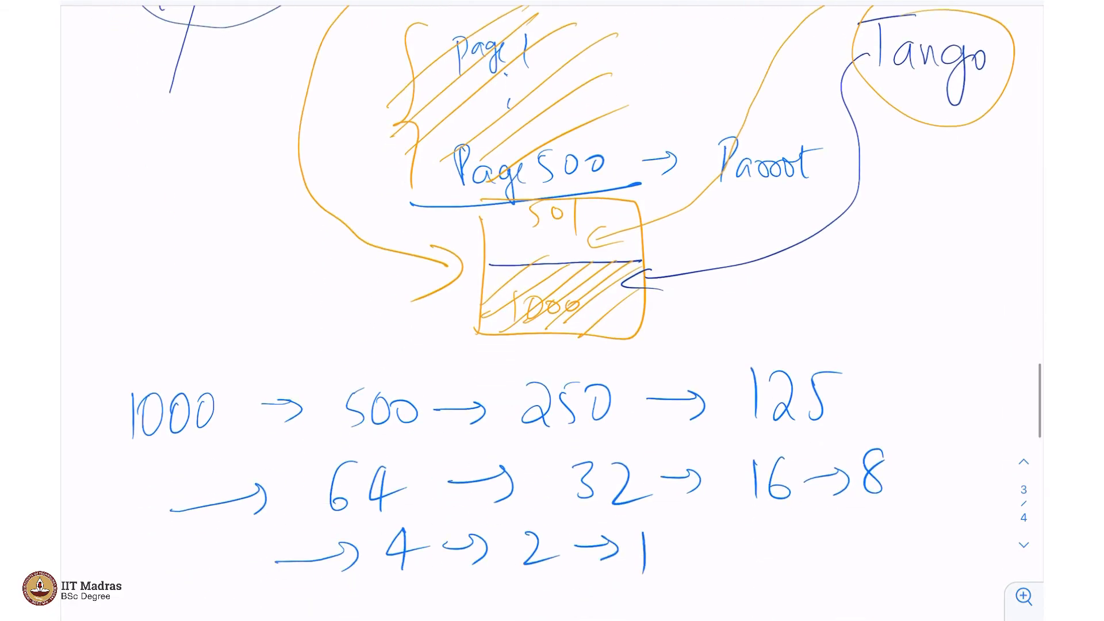
pyautogui.scroll(-3)
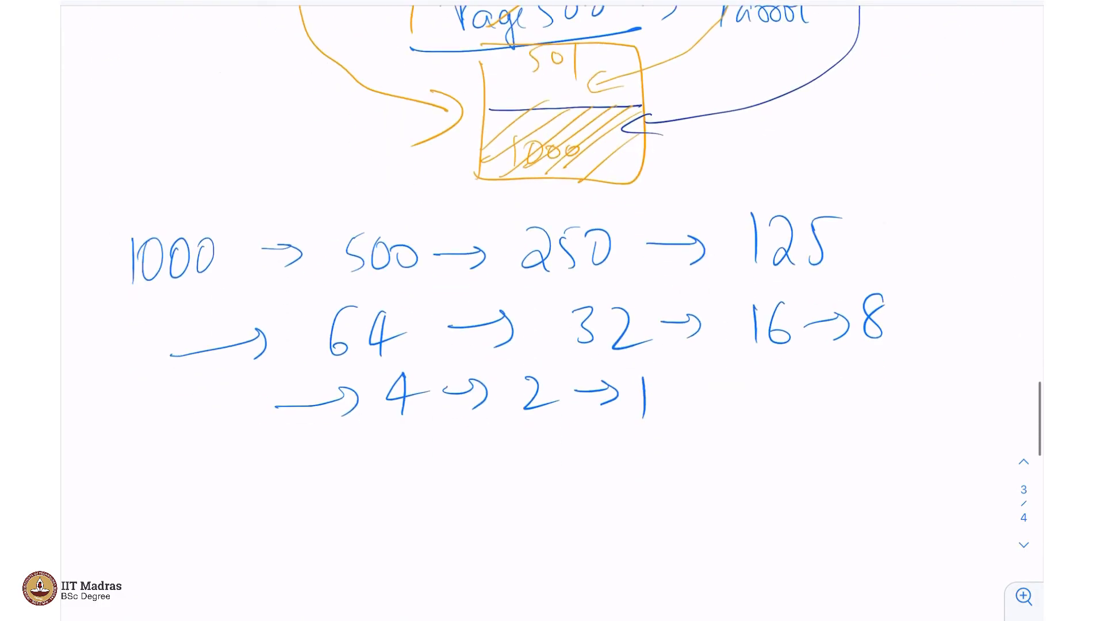
pyautogui.scroll(3)
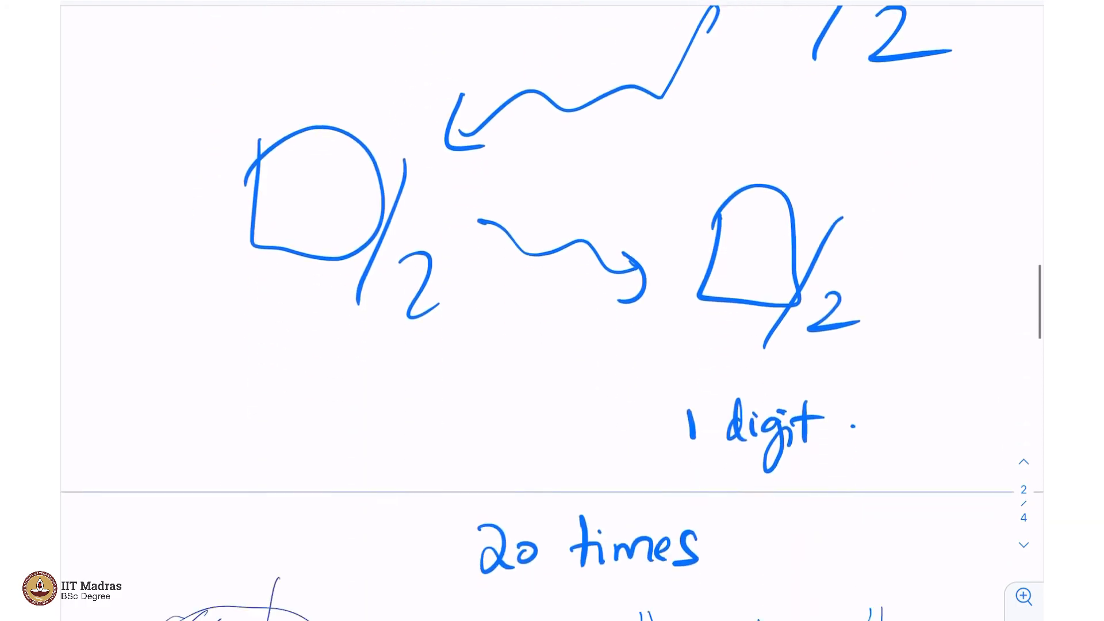
# Step: Scroll down through pages 2 and 3 to the Binary Search notes and halved-circle sketch
pyautogui.scroll(-3)
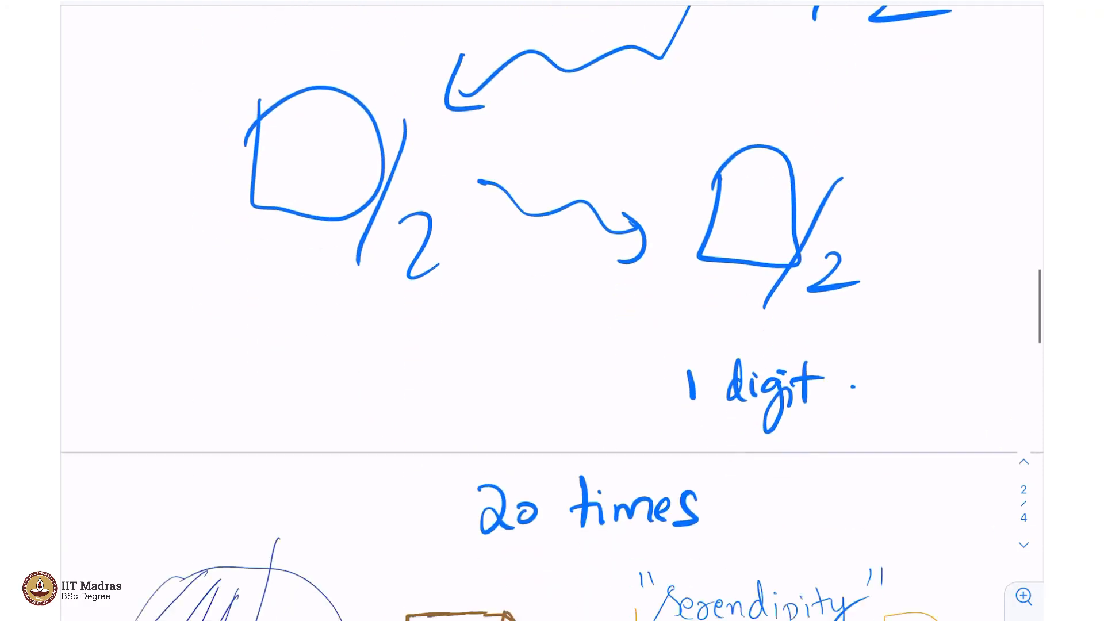
pyautogui.scroll(-3)
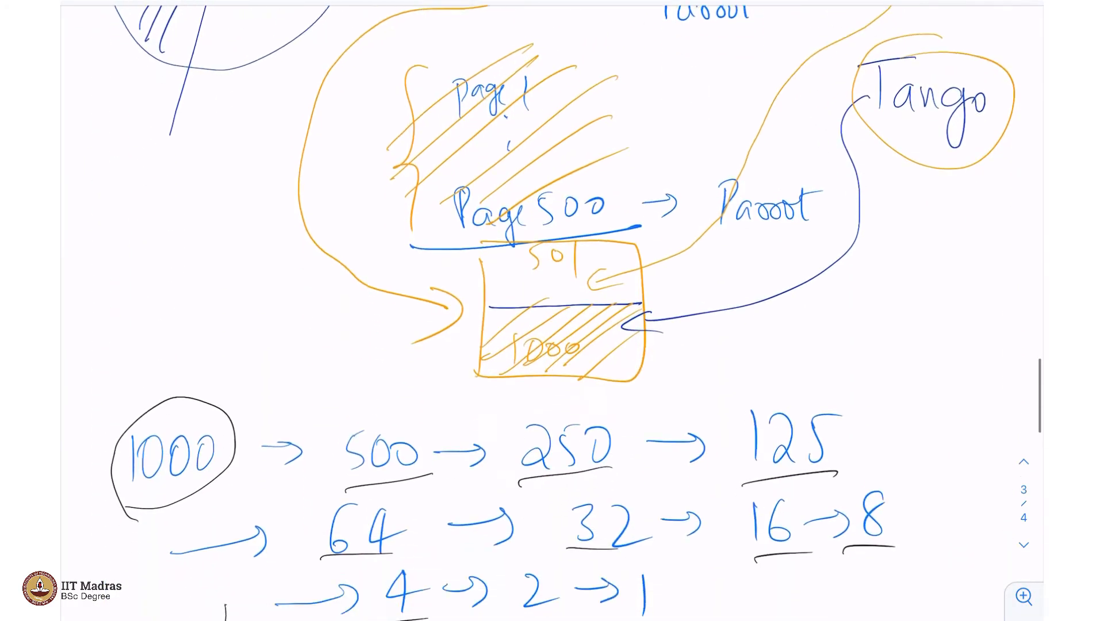
pyautogui.scroll(-3)
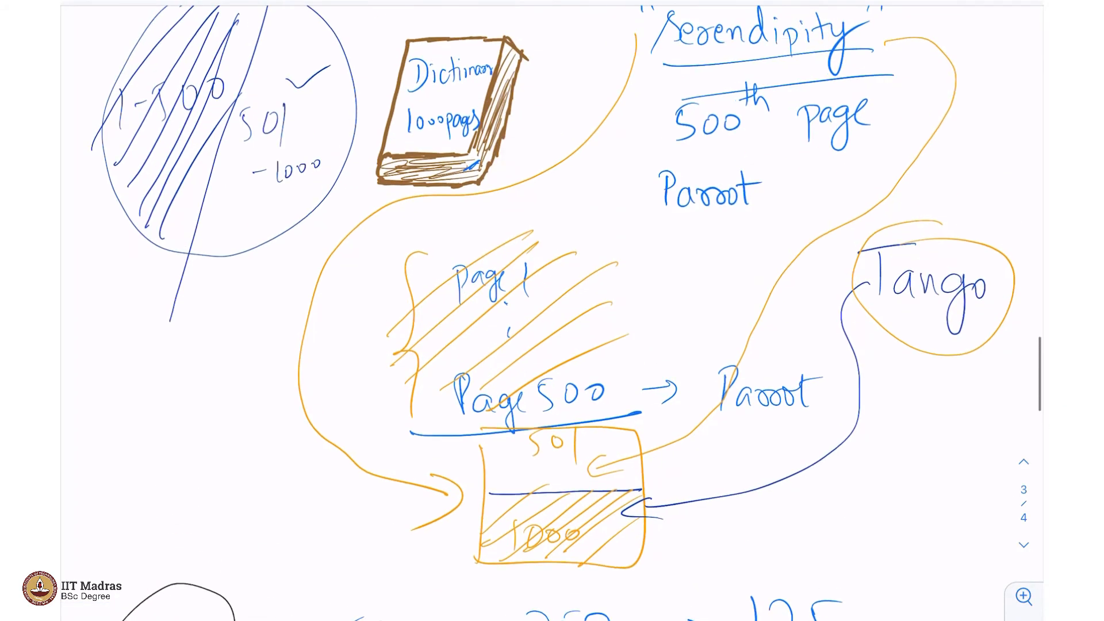
pyautogui.scroll(-3)
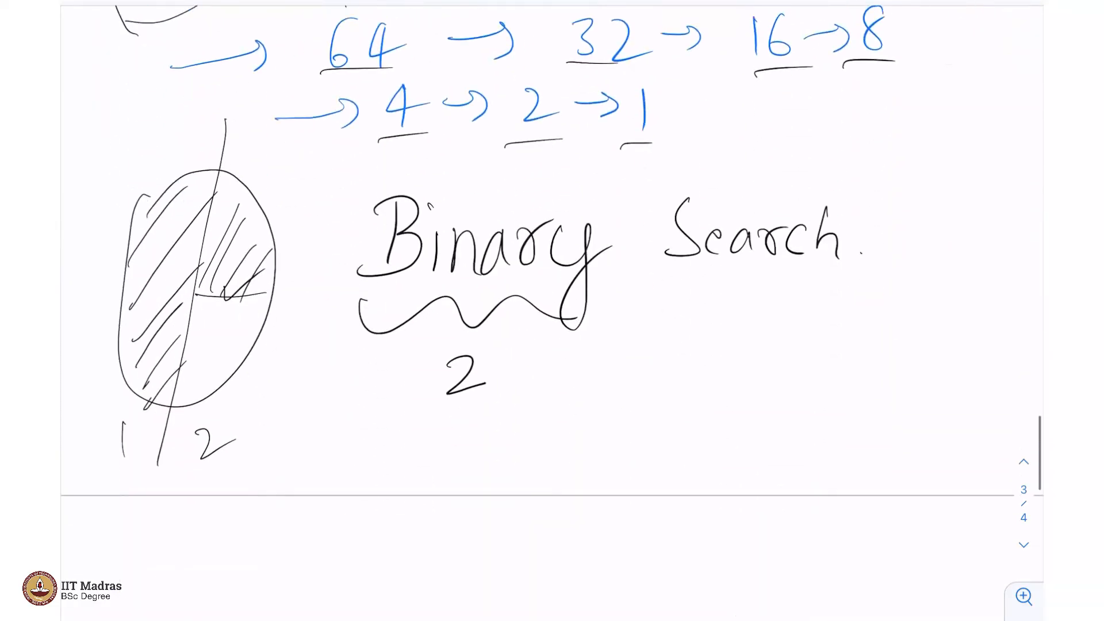
pyautogui.scroll(-3)
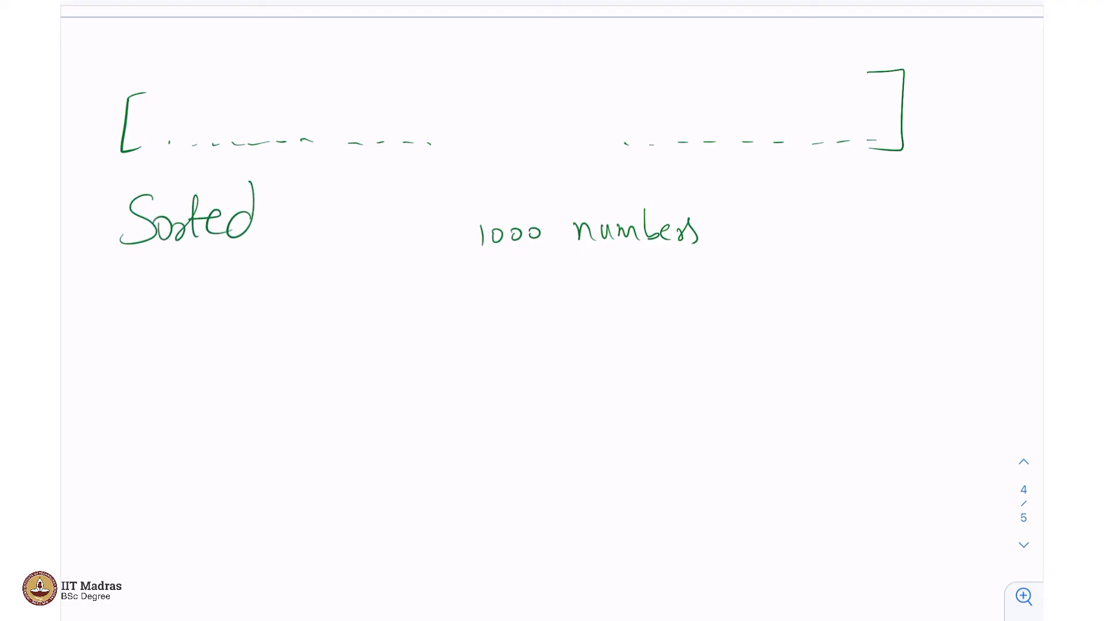
# Step: Write a bracketed list labelled Sorted, 1000 numbers: 2623, circled 2702, 2809, and target 3000
pyautogui.click(484, 7)
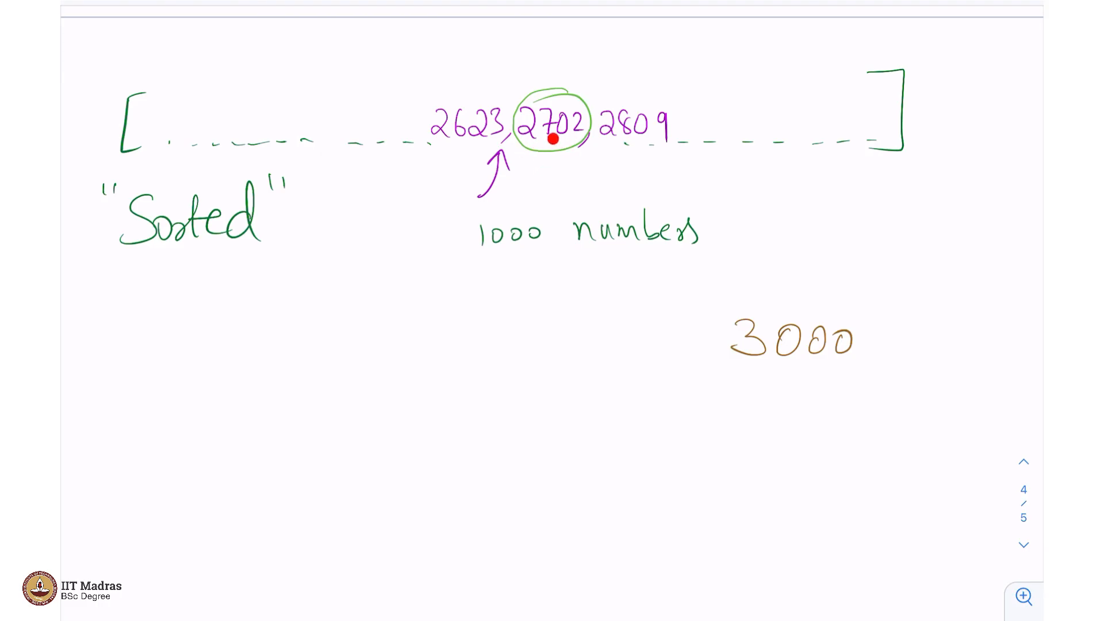
pyautogui.moveTo(459, 152)
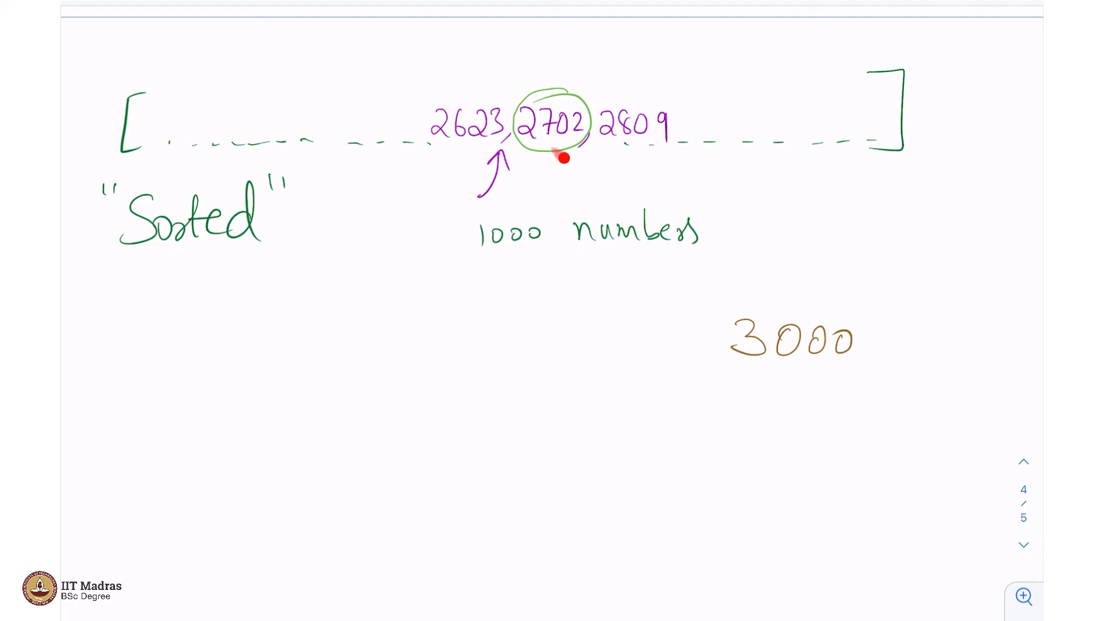
pyautogui.moveTo(560, 159)
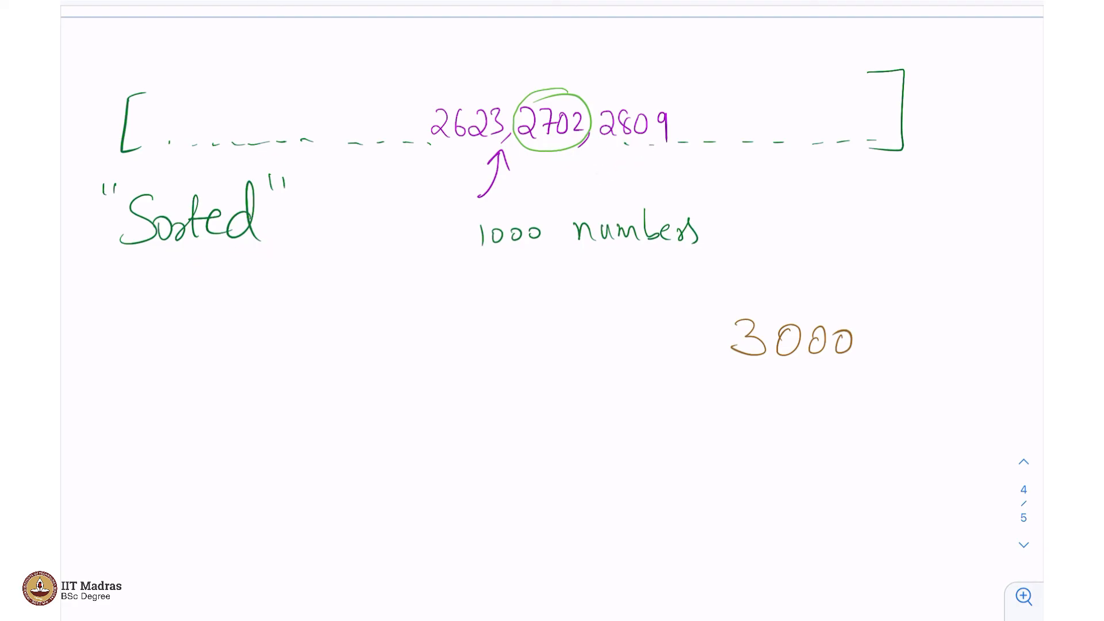
pyautogui.moveTo(796, 313)
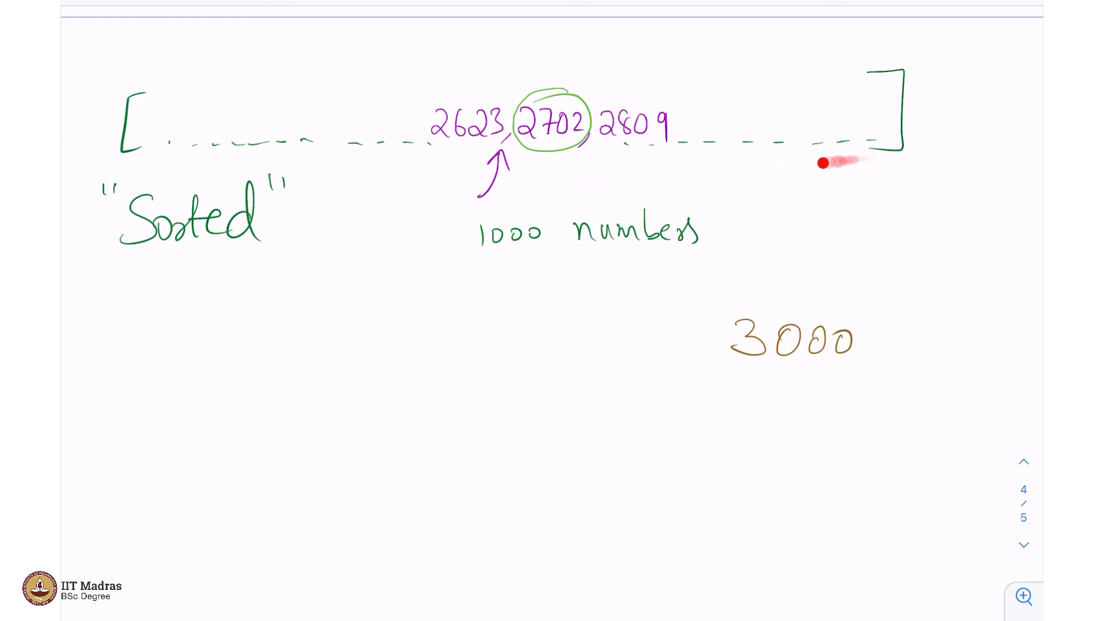
pyautogui.moveTo(468, 187)
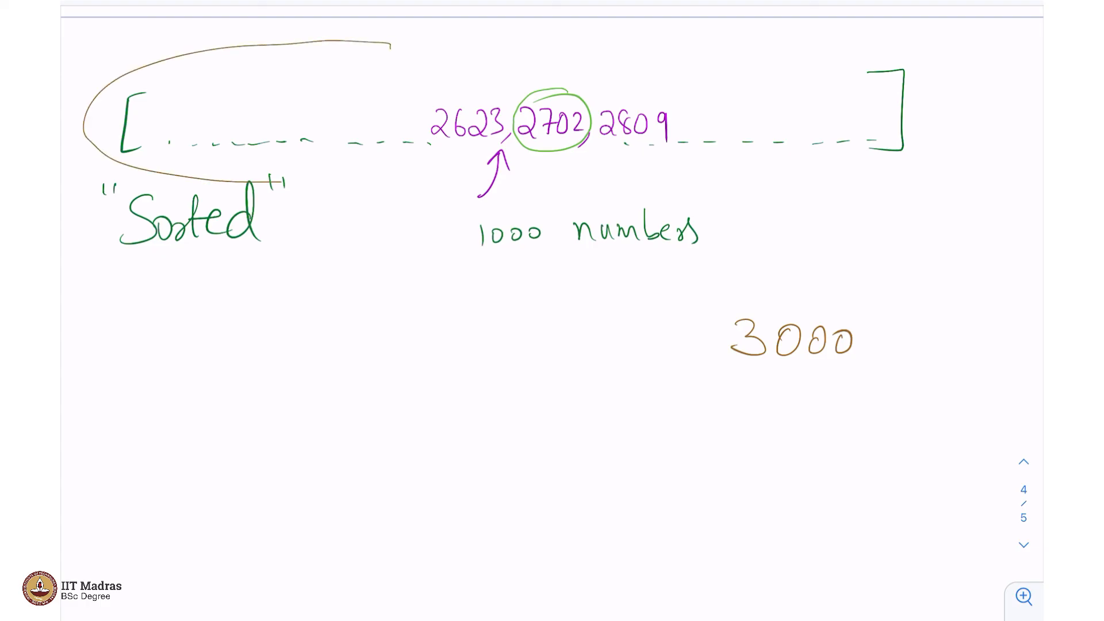
# Step: Loop and cross out the list's left half, box the right half, and arrow 3000 into it
pyautogui.moveTo(232, 46); pyautogui.dragTo(366, 179)
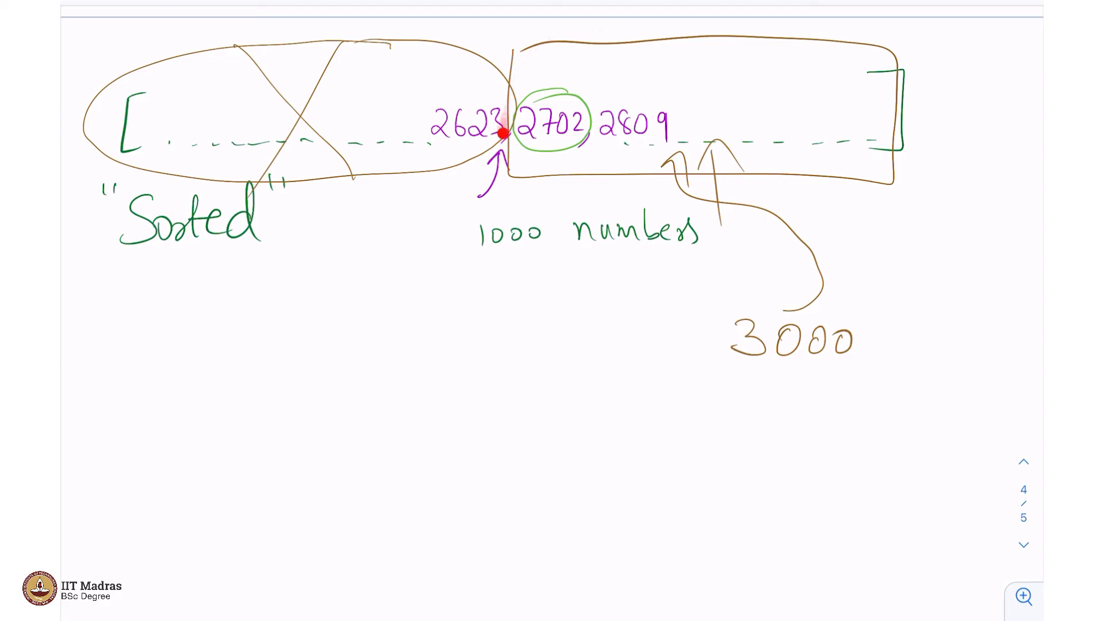
pyautogui.moveTo(689, 191)
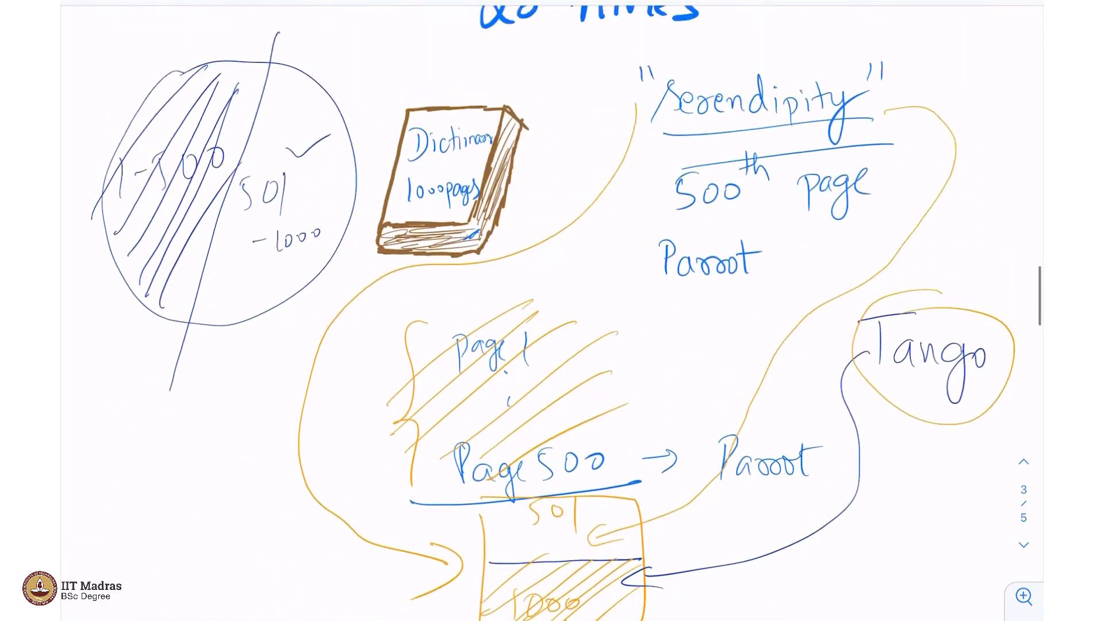
# Step: Scroll up to revisit the dictionary and Binary Search notes, then return to page 4
pyautogui.click(1024, 545)
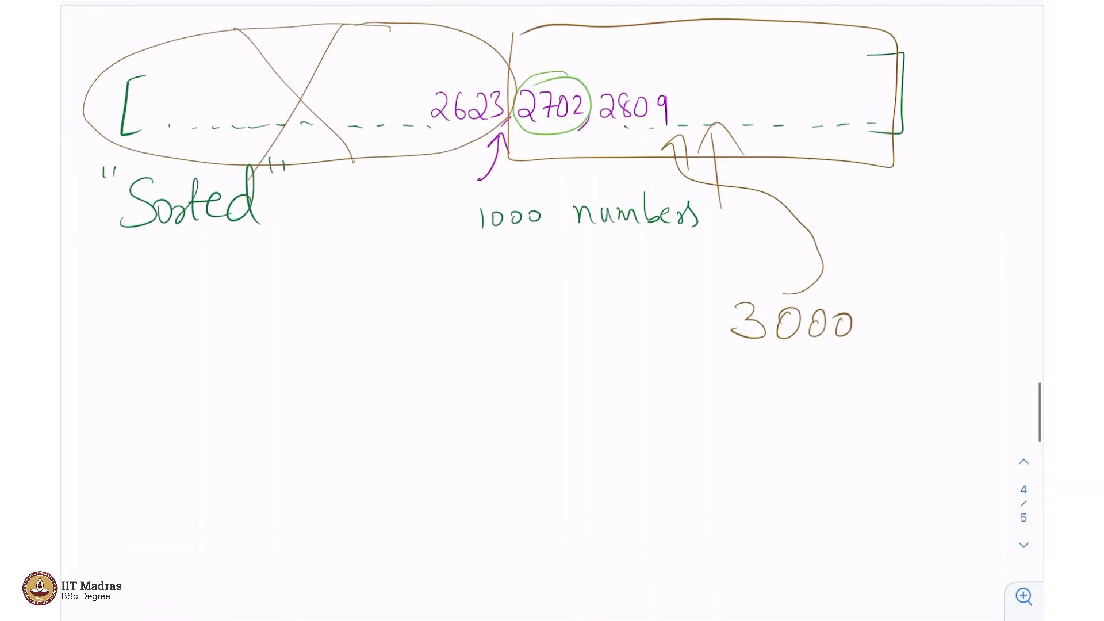
pyautogui.scroll(3)
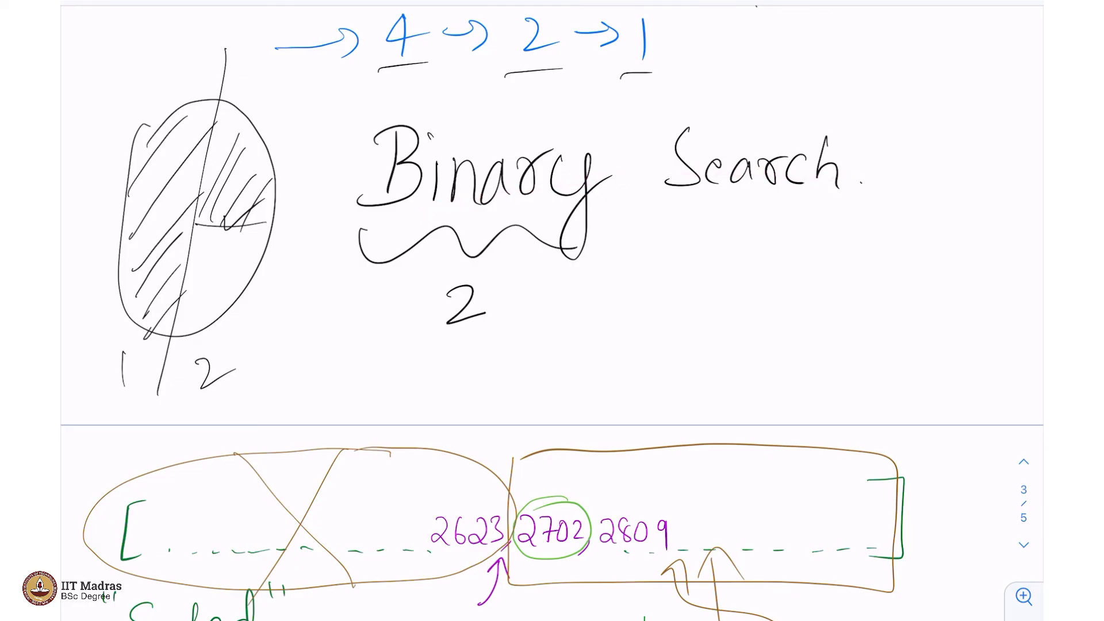
pyautogui.scroll(-3)
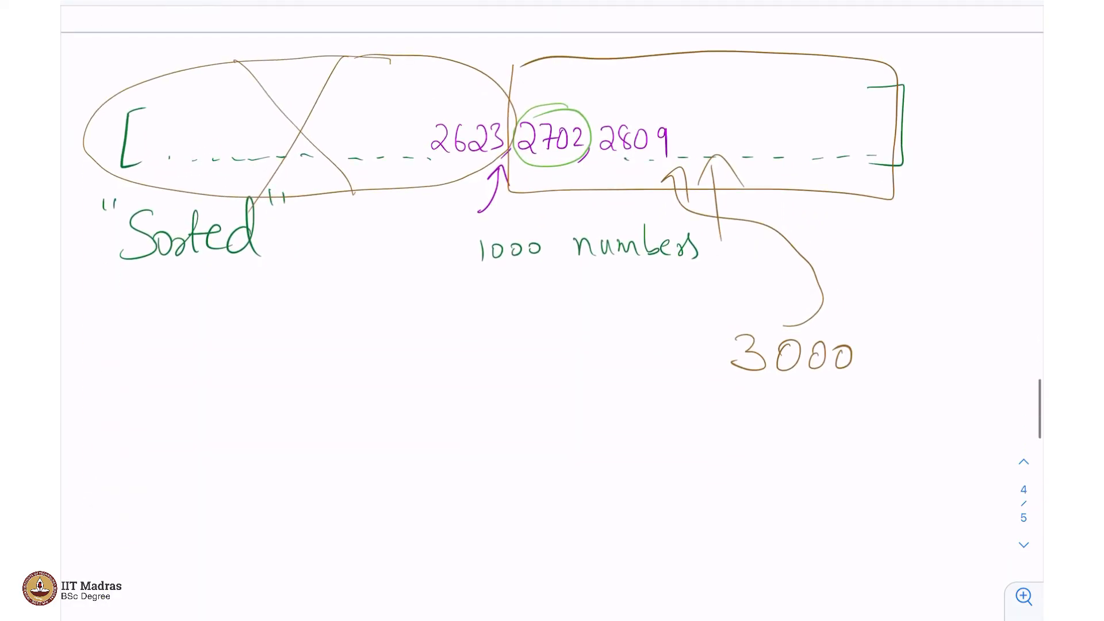